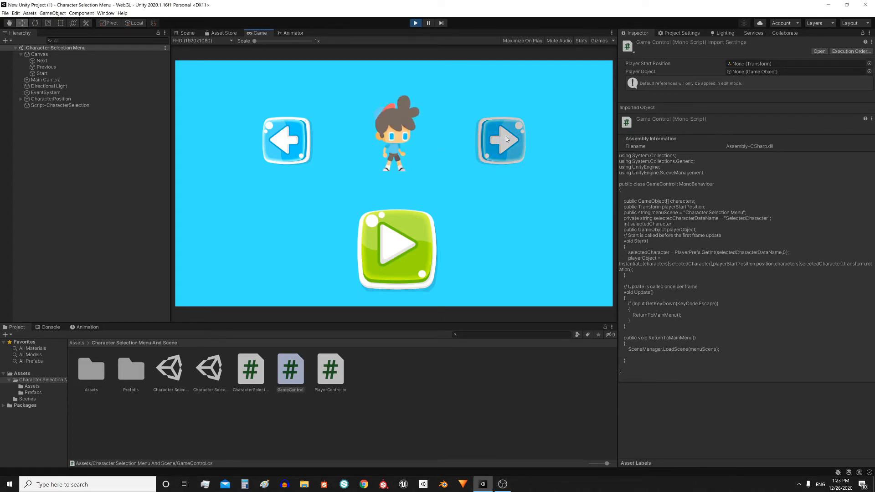
# In Play mode, advance to the next character and click Start
pyautogui.click(499, 140)
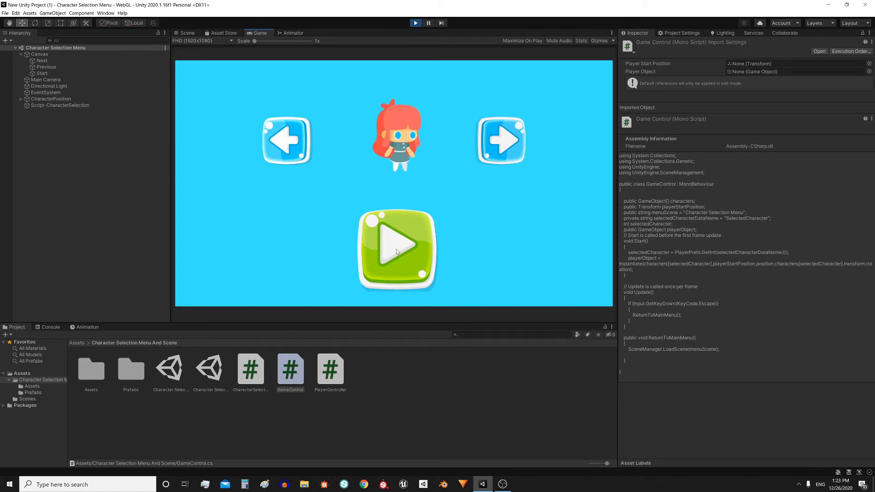
pyautogui.click(396, 249)
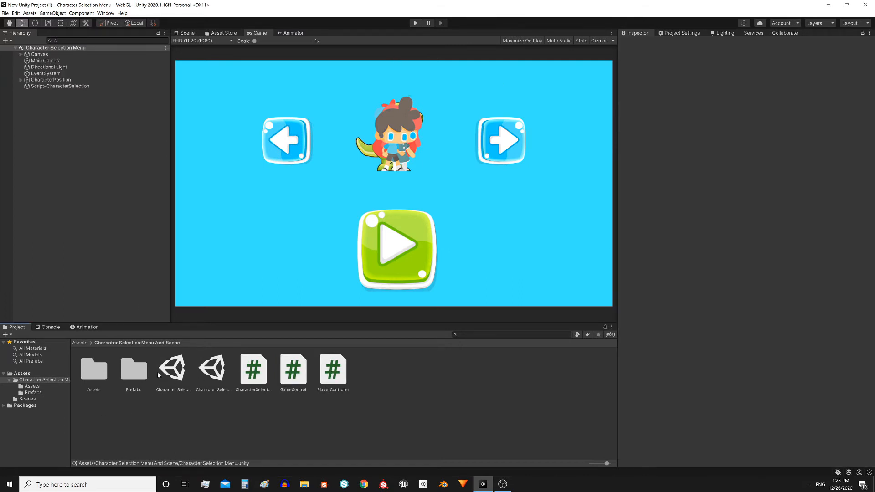
# Add the open scene to the Build Settings scene list and close the window
pyautogui.click(5, 13)
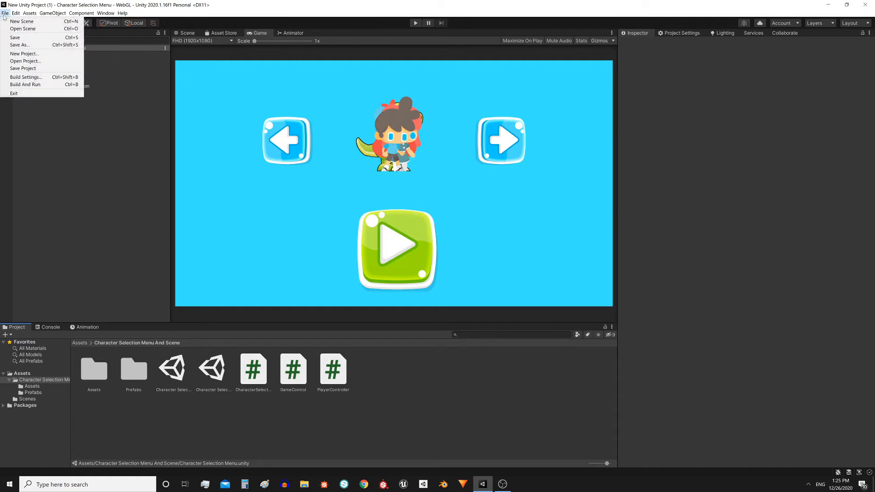
pyautogui.click(26, 76)
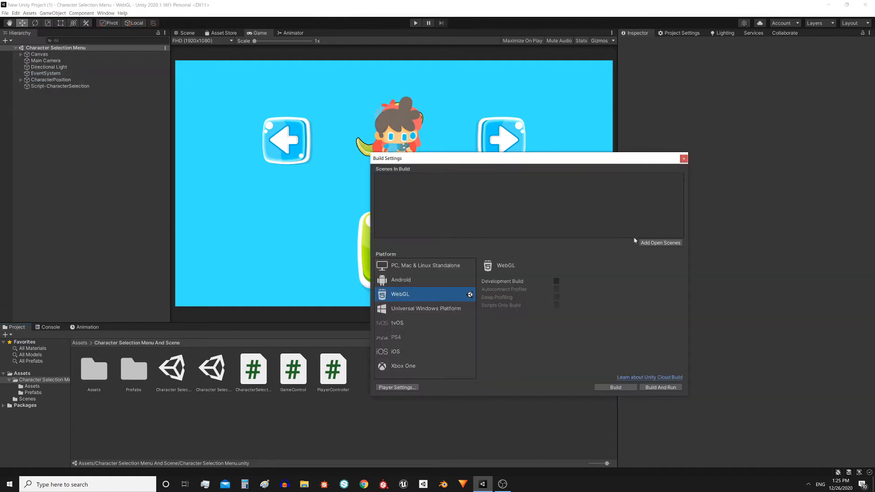
pyautogui.click(214, 368)
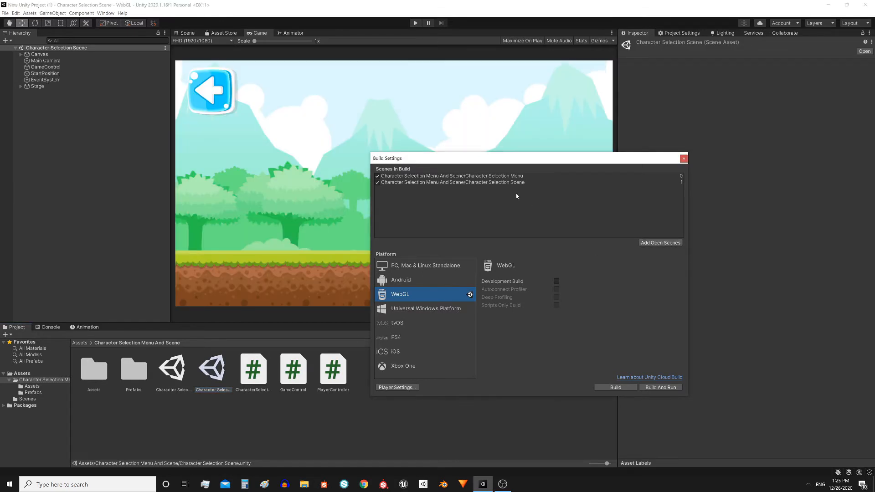
pyautogui.click(683, 158)
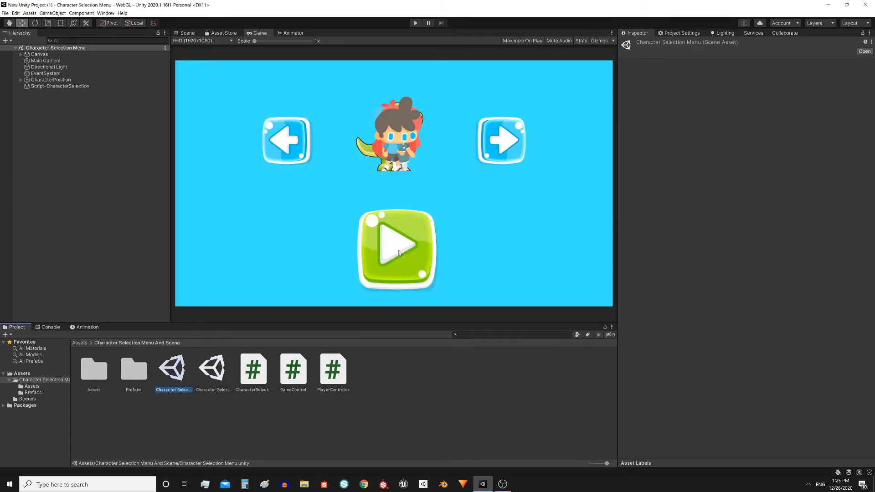
pyautogui.moveTo(326, 287)
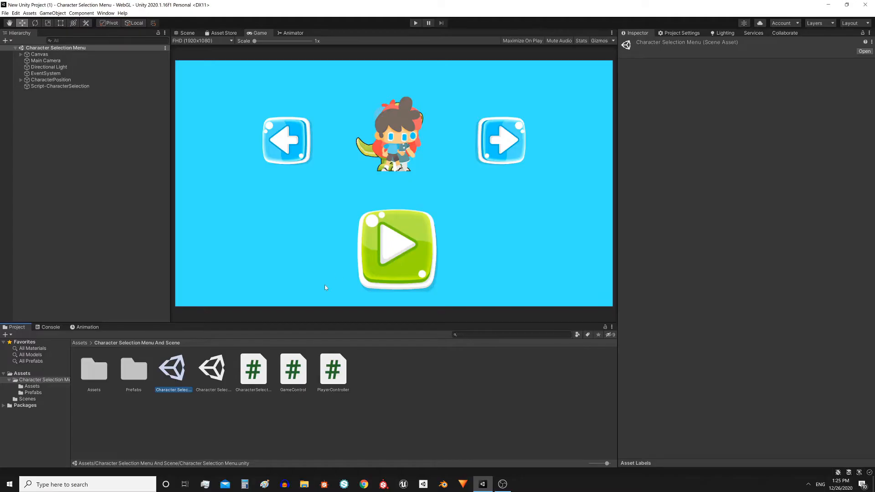
pyautogui.moveTo(222, 157)
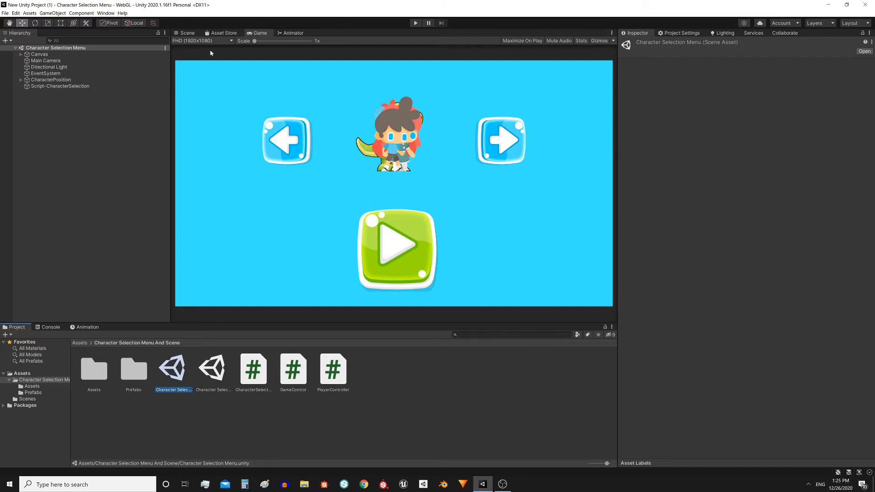
# Inspect Script-CharacterSelection, the CharacterSelectionMenu script code, and the CharacterPosition object
pyautogui.click(60, 86)
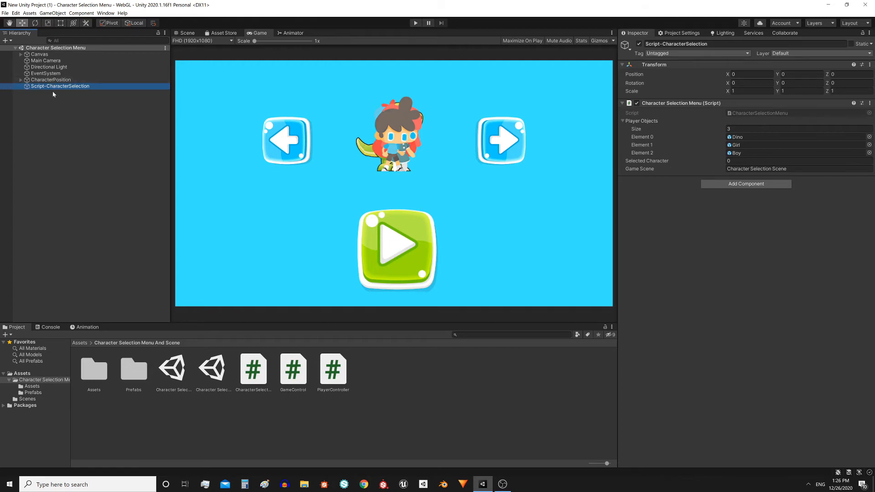
pyautogui.moveTo(643, 126)
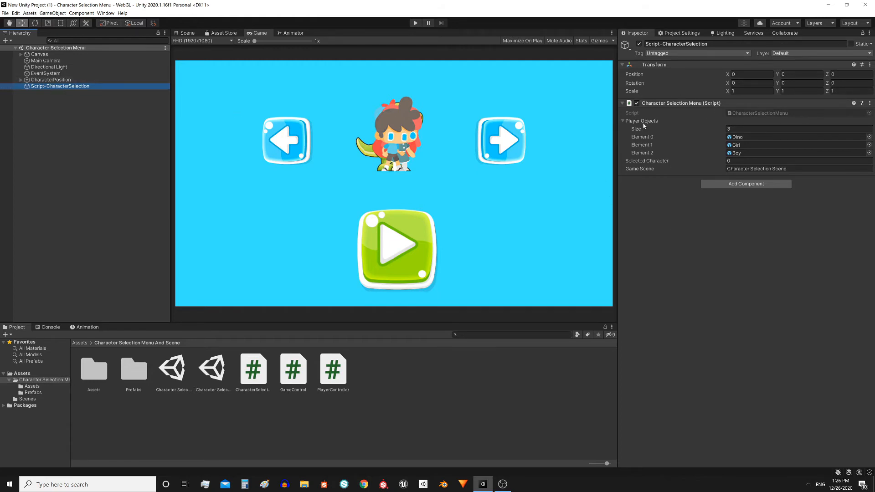
pyautogui.click(253, 369)
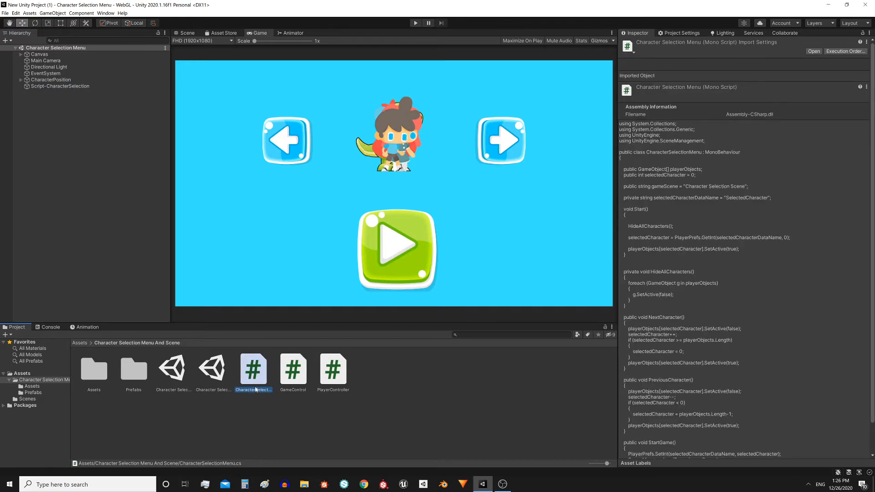
pyautogui.moveTo(458, 258)
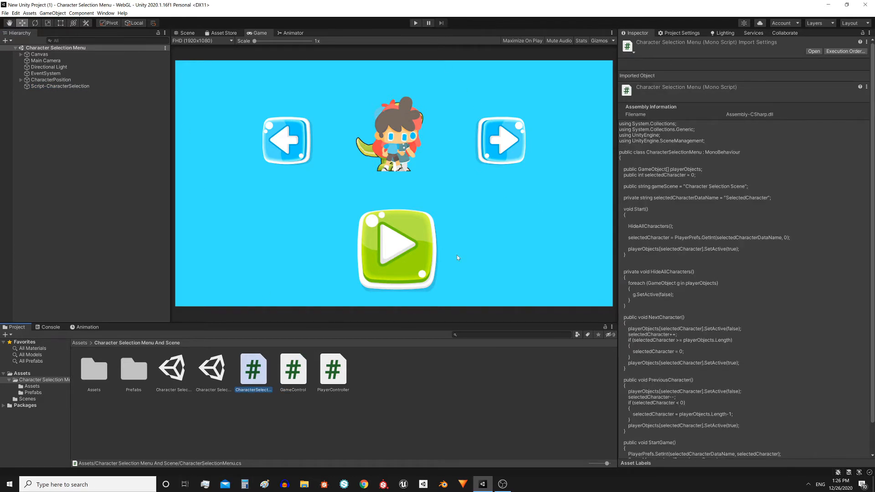
pyautogui.click(293, 370)
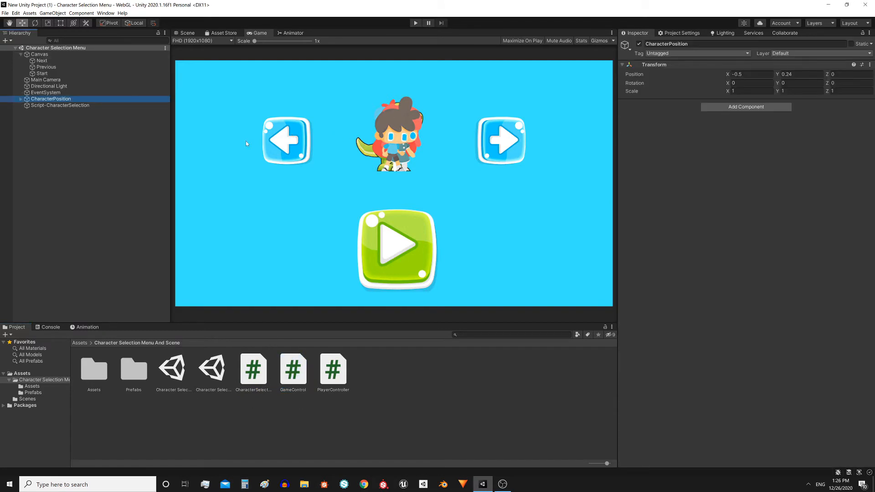
# Inspect the On Click events of the Next, Previous and Start buttons
pyautogui.click(41, 60)
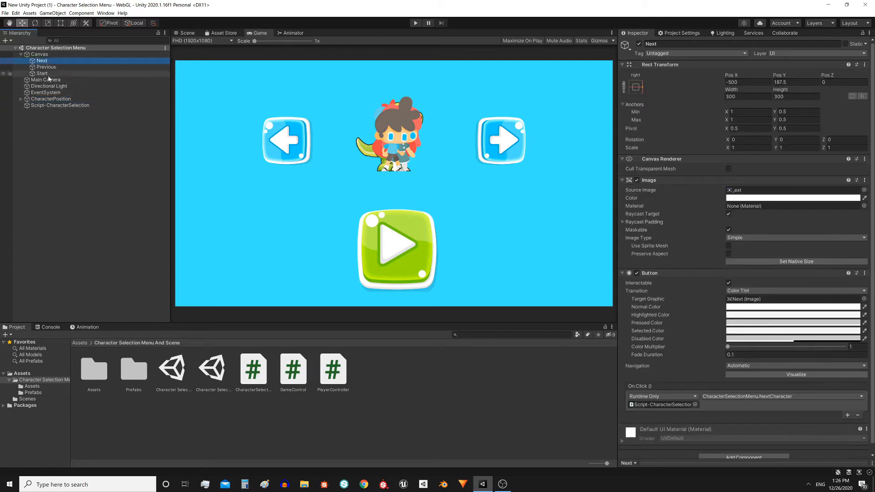
pyautogui.click(46, 67)
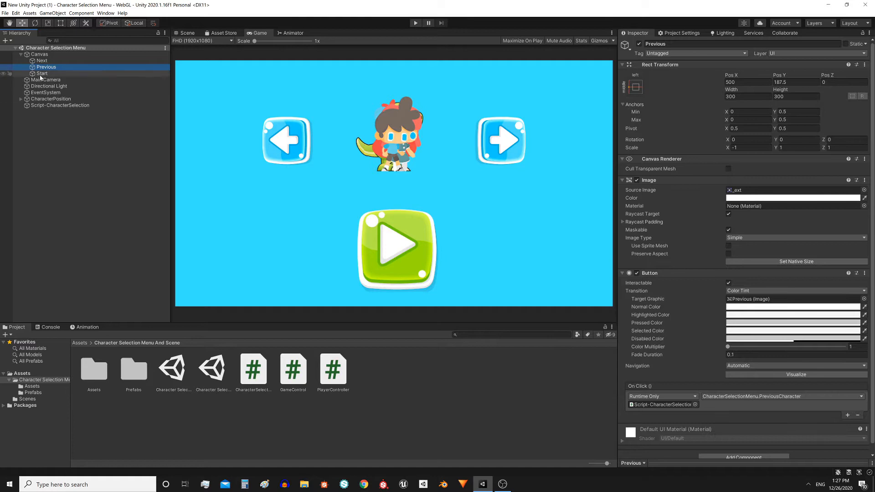
pyautogui.click(42, 73)
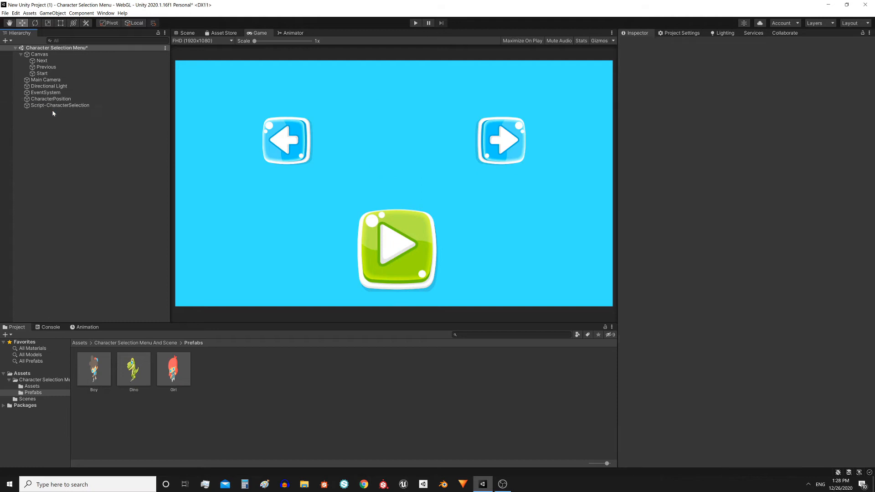
pyautogui.moveTo(151, 384)
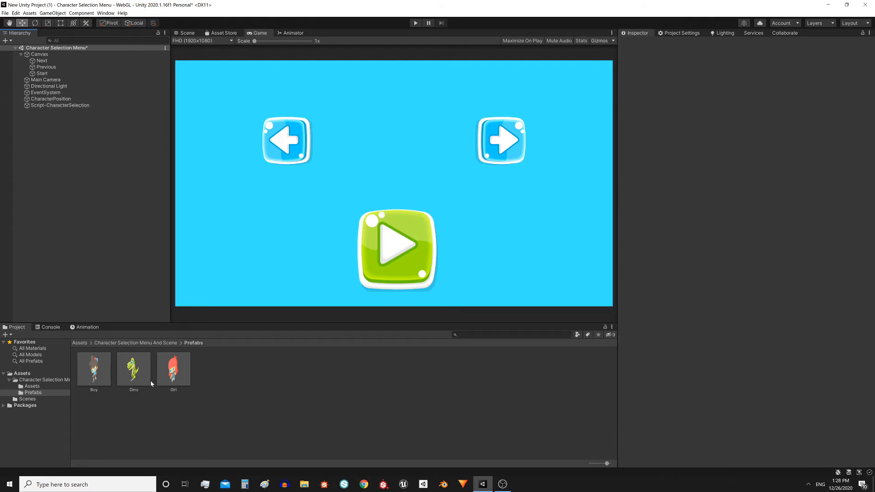
pyautogui.moveTo(414, 87)
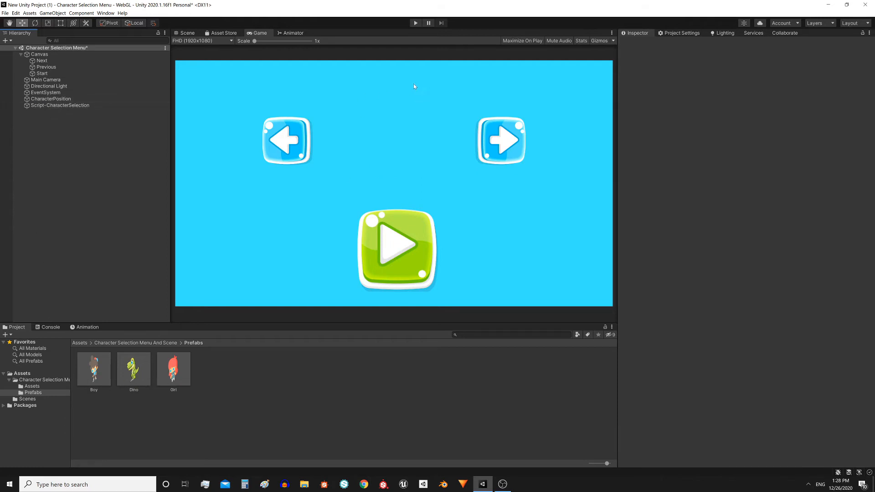
# Select Script-CharacterSelection to fill its Player Objects list with Dino, Girl and Boy
pyautogui.click(60, 125)
pyautogui.write('4')
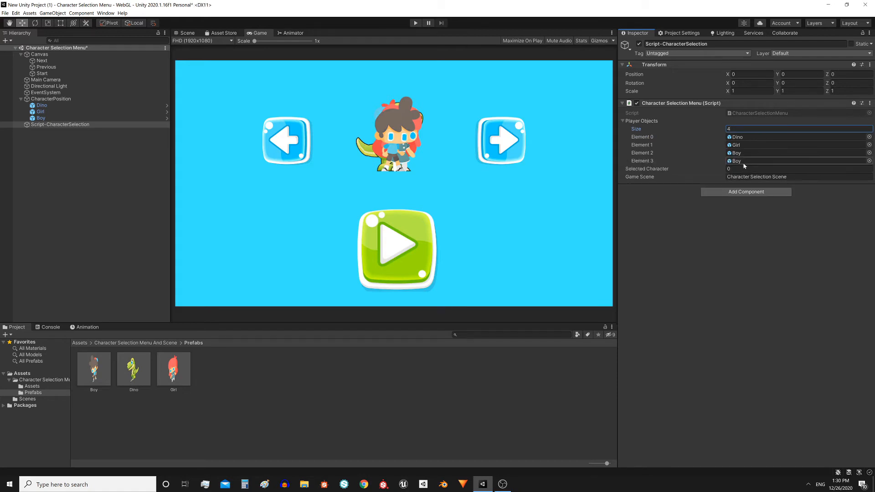
# Set Player Objects size to 3 and check Game Scene reads Character Selection Scene
pyautogui.click(797, 129)
pyautogui.write('3')
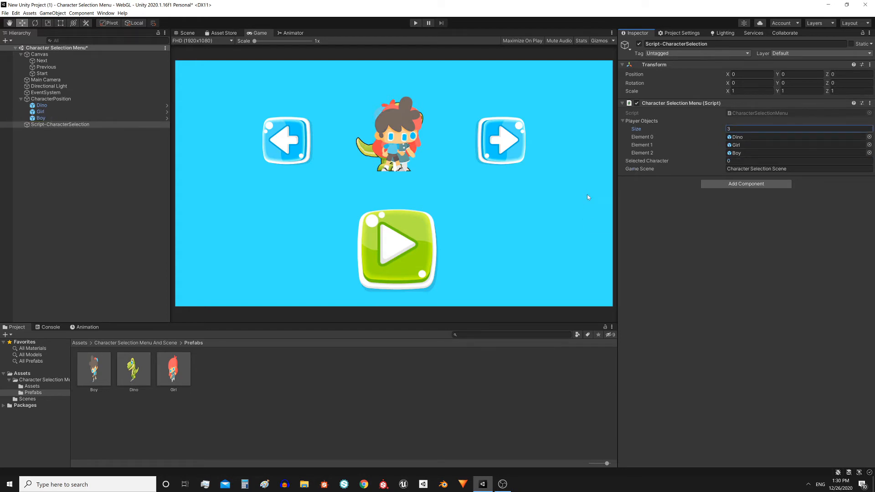
pyautogui.moveTo(279, 221)
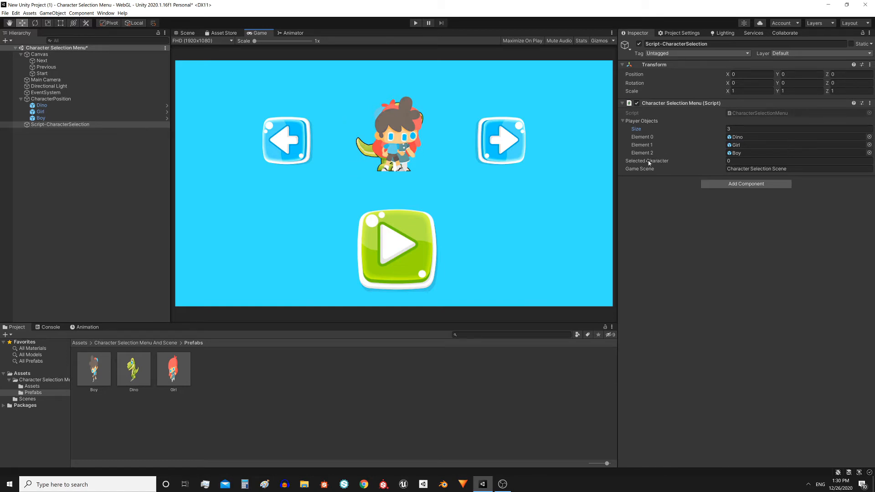
pyautogui.click(798, 160)
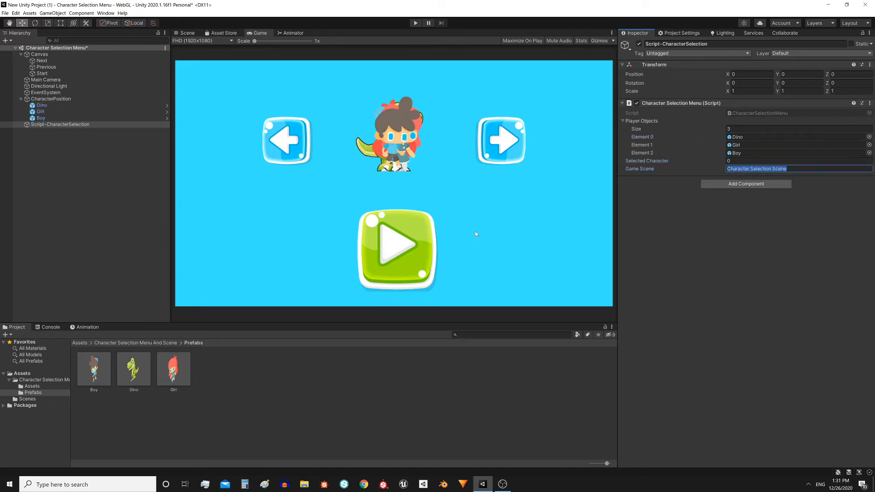
pyautogui.moveTo(413, 266)
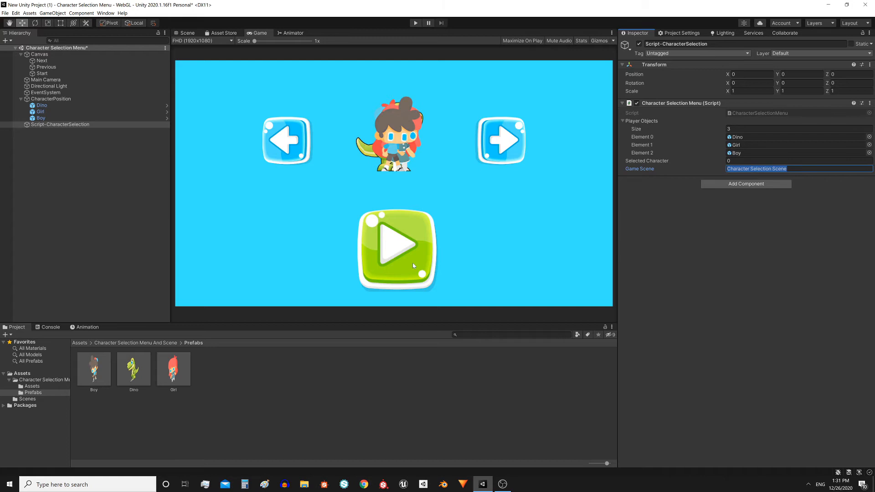
# In Play mode, cycle the menu through the characters with Previous and Next
pyautogui.click(60, 124)
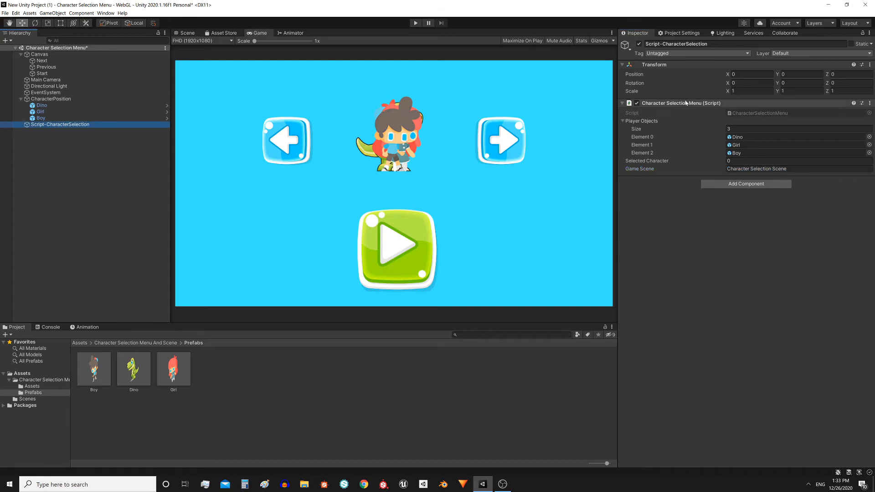
pyautogui.moveTo(324, 154)
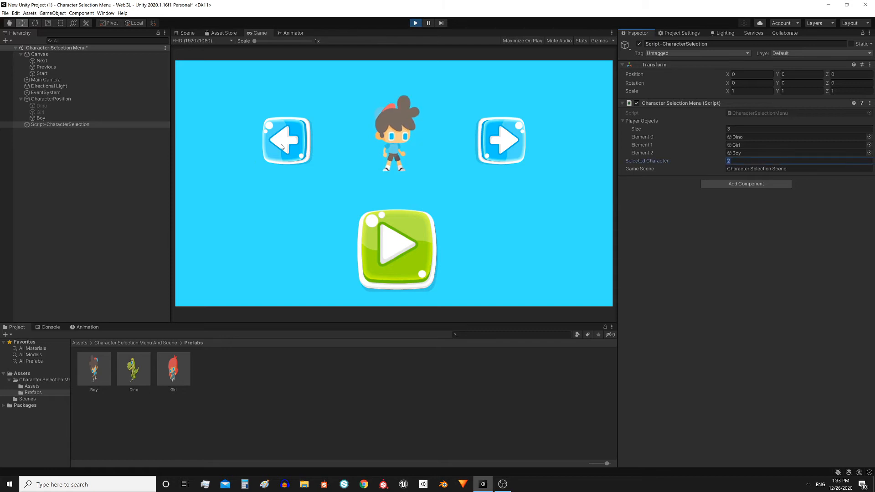
pyautogui.click(286, 140)
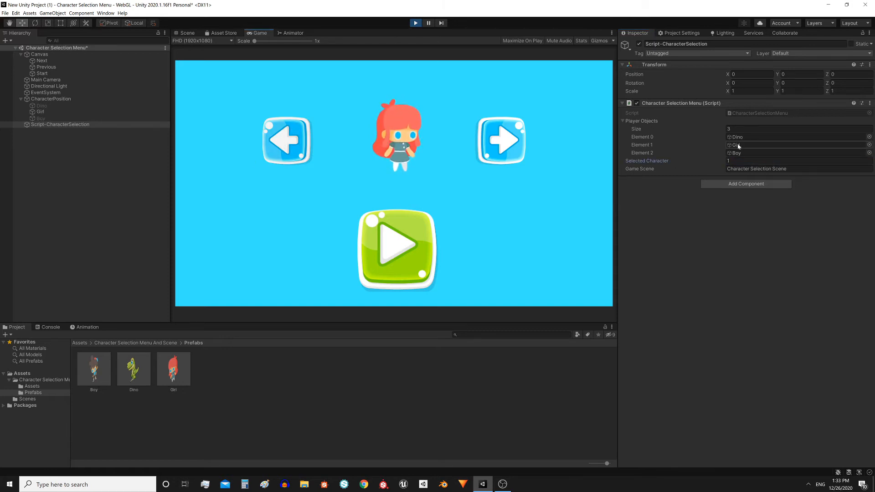
pyautogui.click(286, 139)
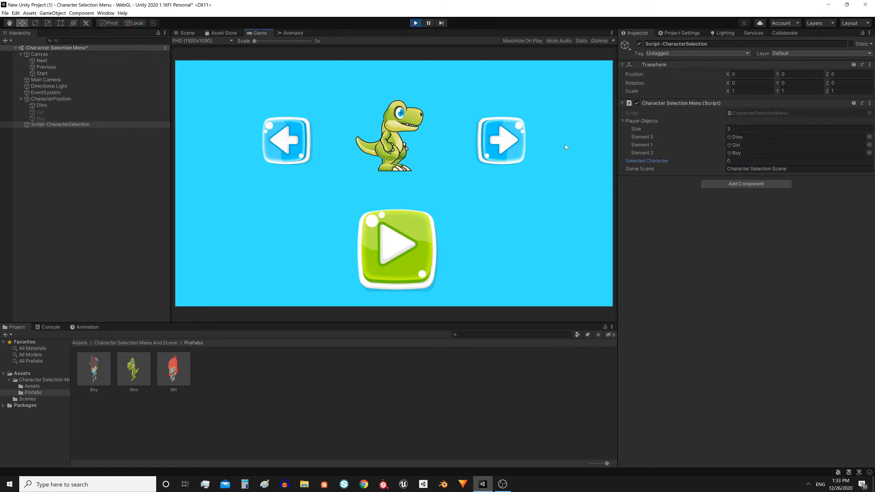
pyautogui.click(500, 141)
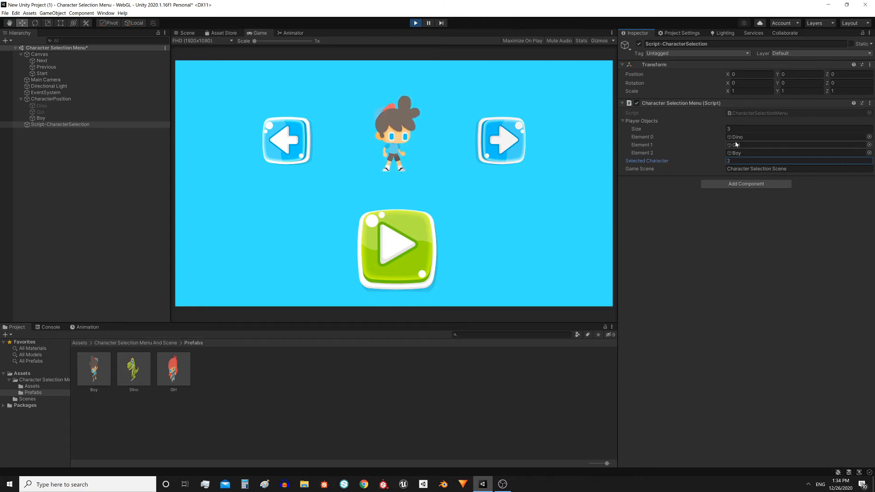
# Check the Girl entry in the Player Objects list and return the menu to Dino
pyautogui.click(798, 145)
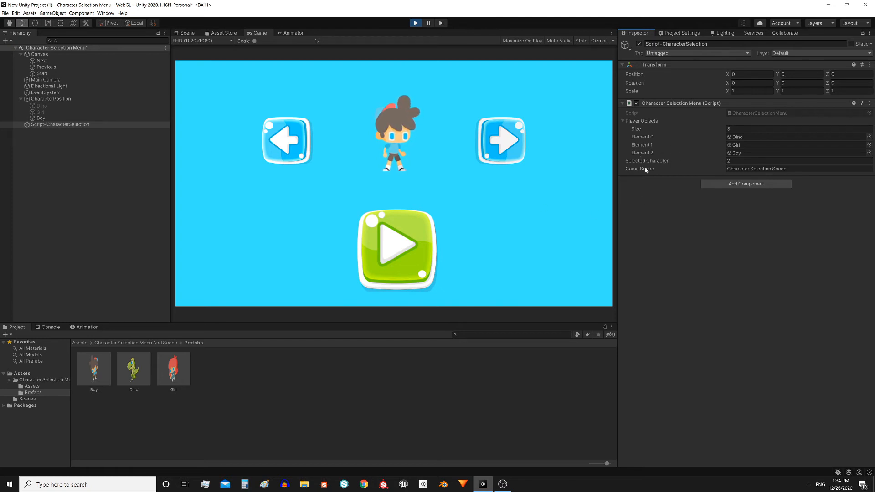
pyautogui.moveTo(664, 155)
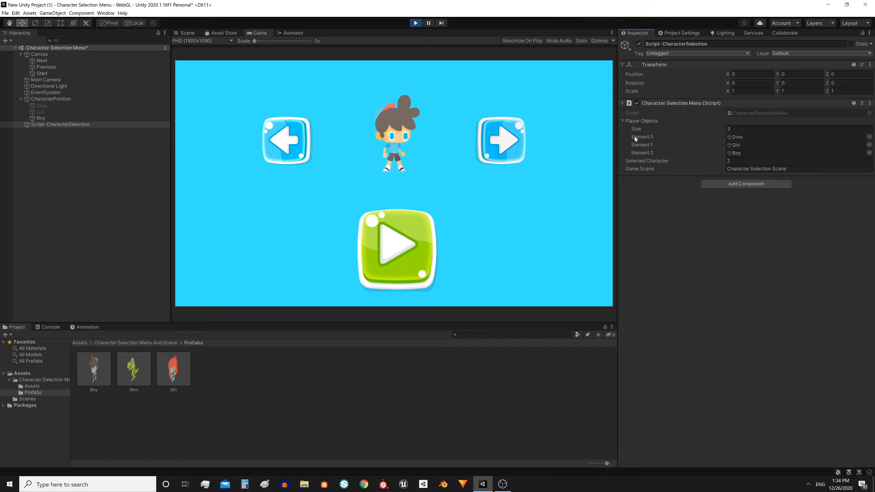
pyautogui.click(798, 161)
pyautogui.write('0')
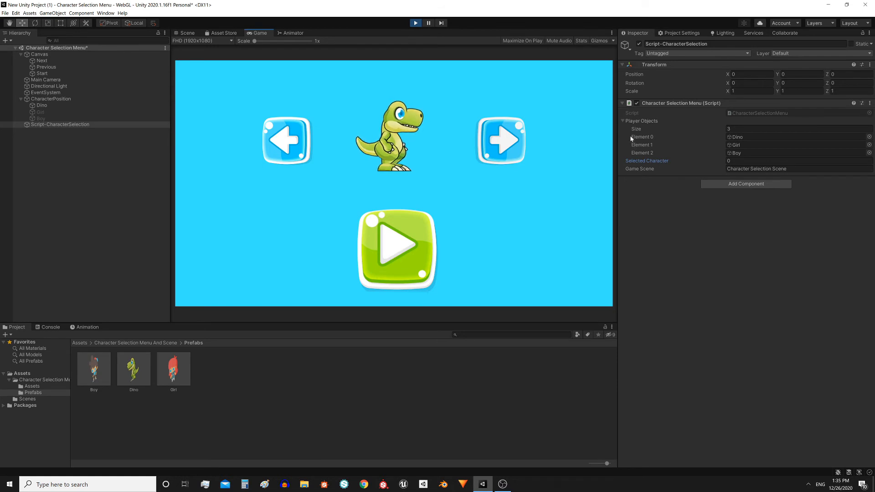
pyautogui.moveTo(624, 149)
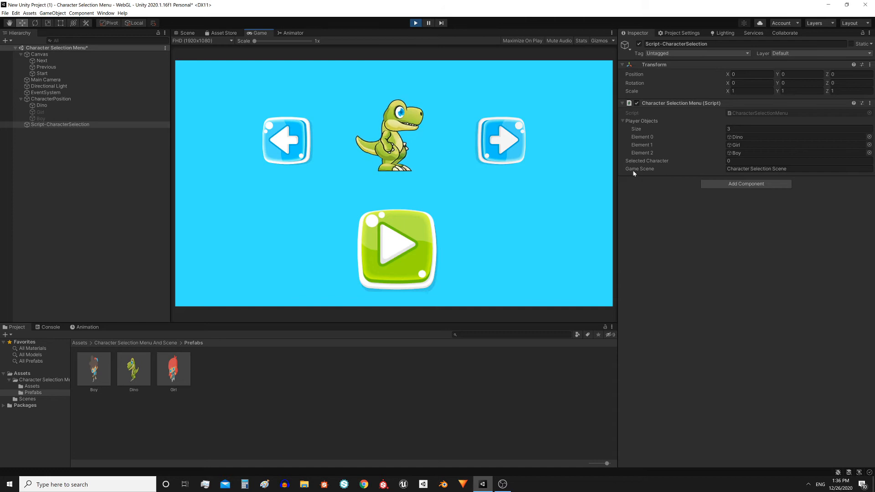
# Switch the menu to Girl and back to Dino, checking Selected Character is 0
pyautogui.click(499, 140)
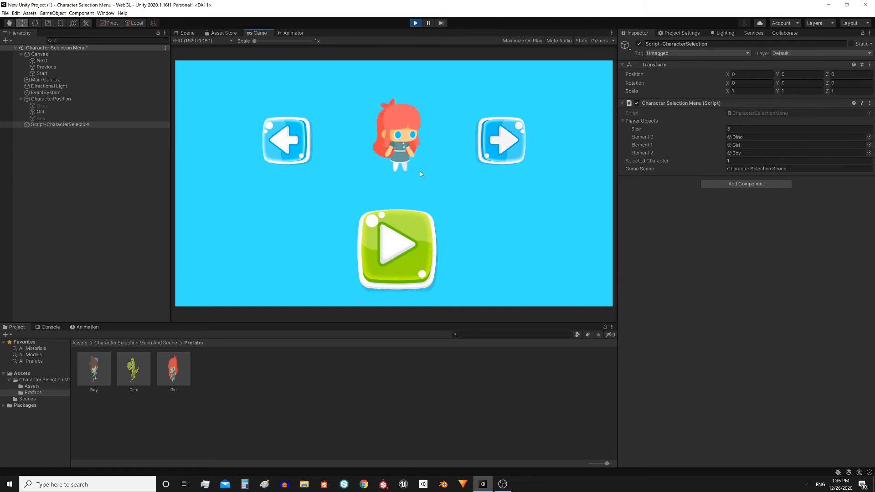
pyautogui.click(287, 140)
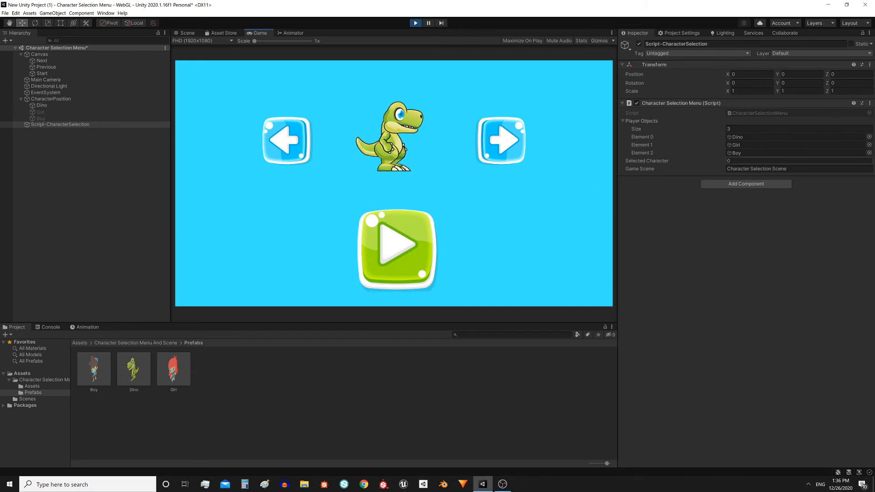
pyautogui.click(798, 161)
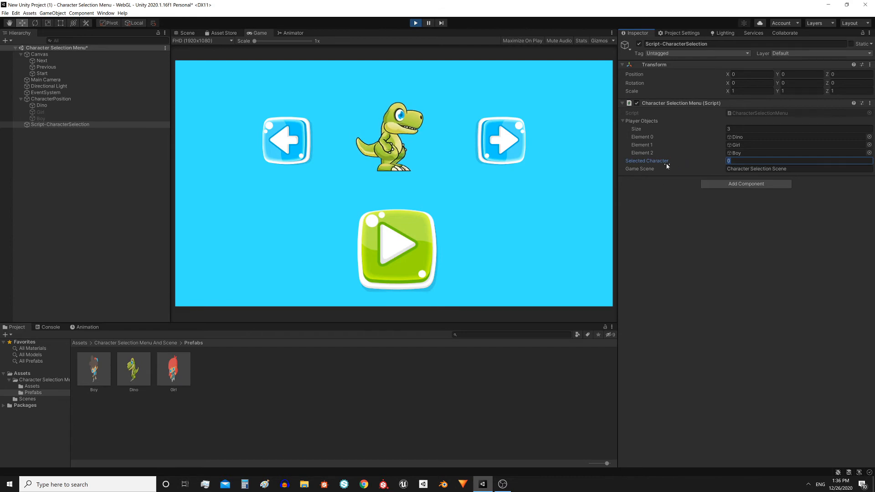
pyautogui.moveTo(539, 218)
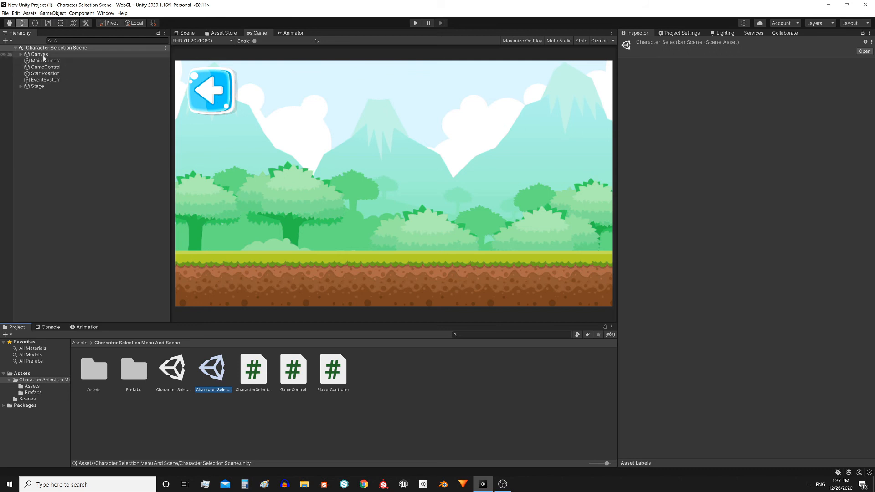
# Expand Canvas, select GameControl, and review its Characters count and Player Start Position fields
pyautogui.click(22, 54)
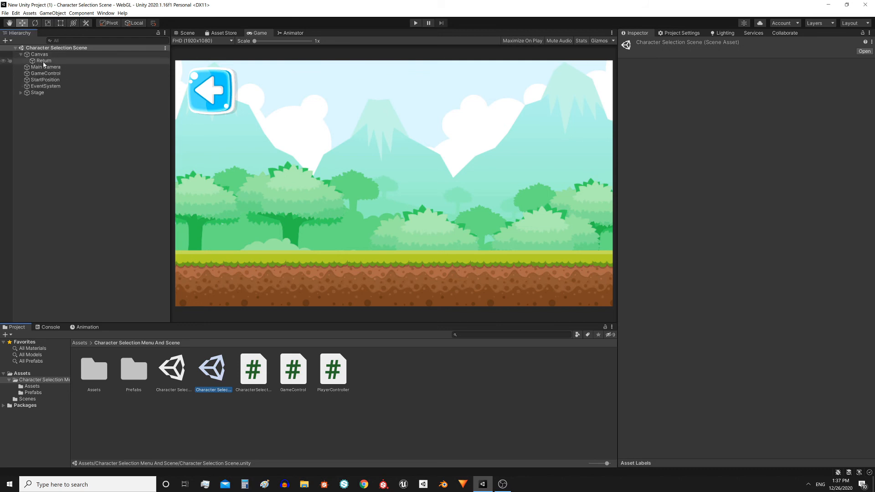
pyautogui.click(45, 72)
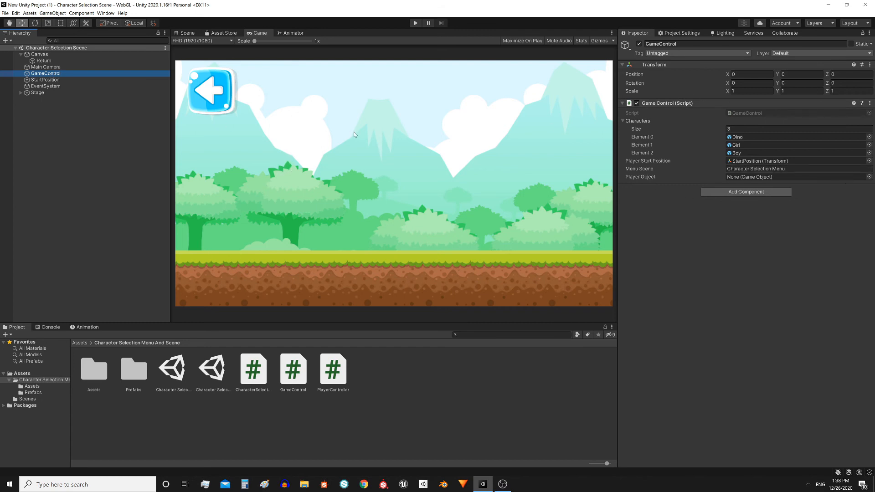
pyautogui.moveTo(673, 140)
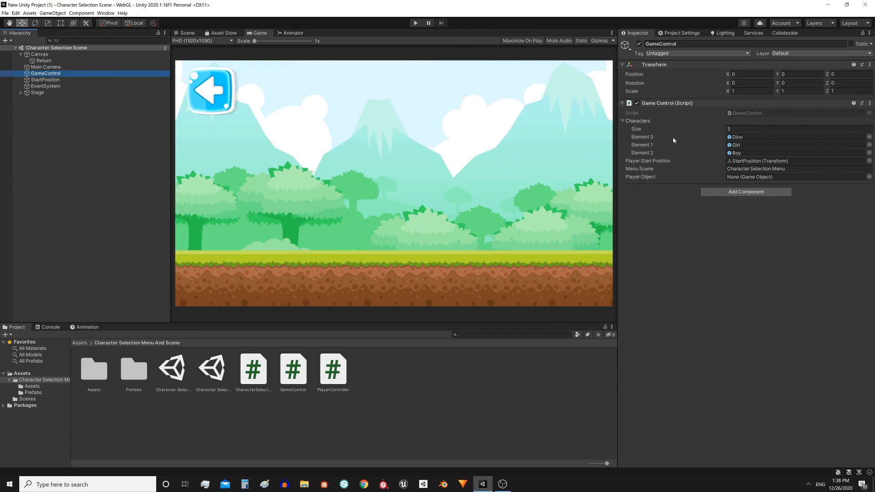
pyautogui.moveTo(679, 129)
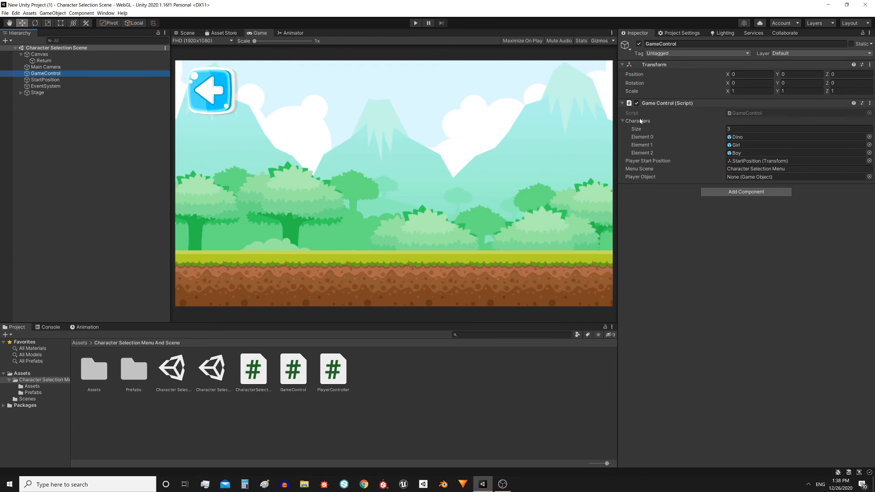
pyautogui.click(798, 128)
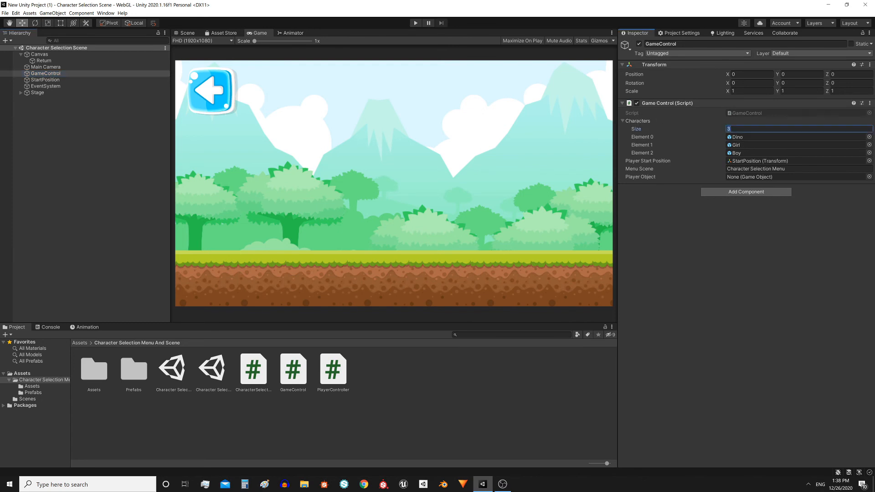
pyautogui.click(798, 145)
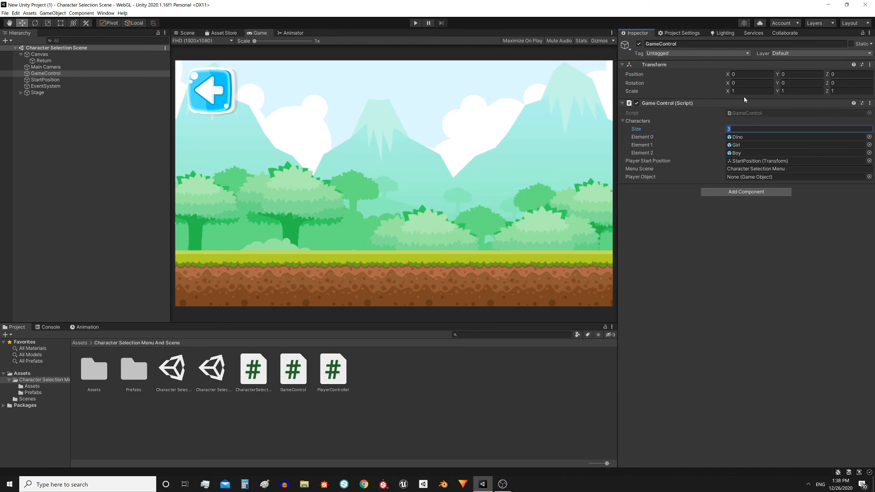
pyautogui.moveTo(762, 112)
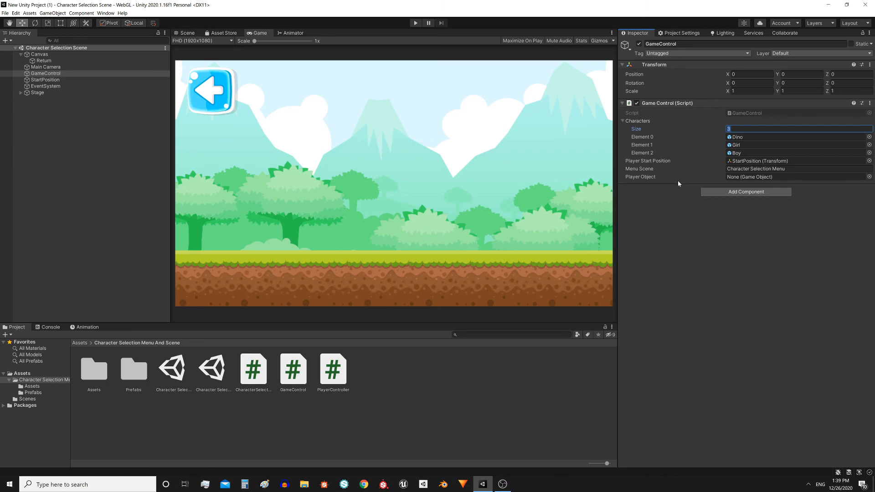
pyautogui.moveTo(677, 188)
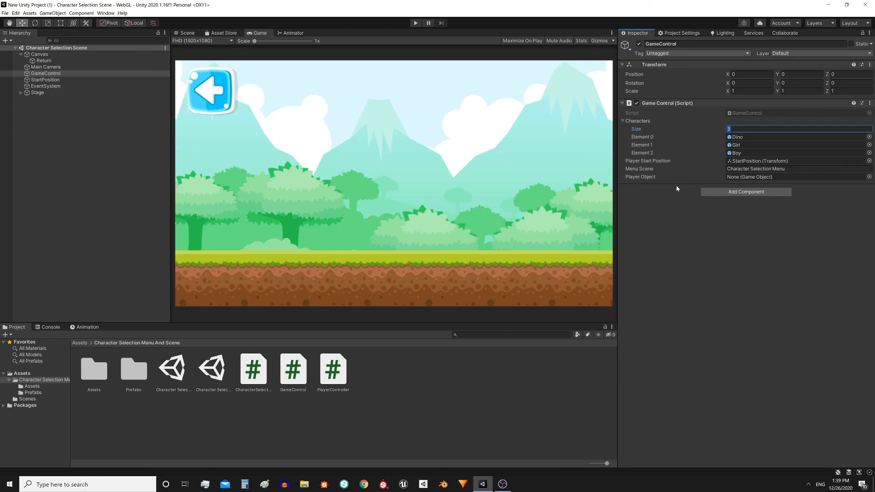
pyautogui.moveTo(677, 196)
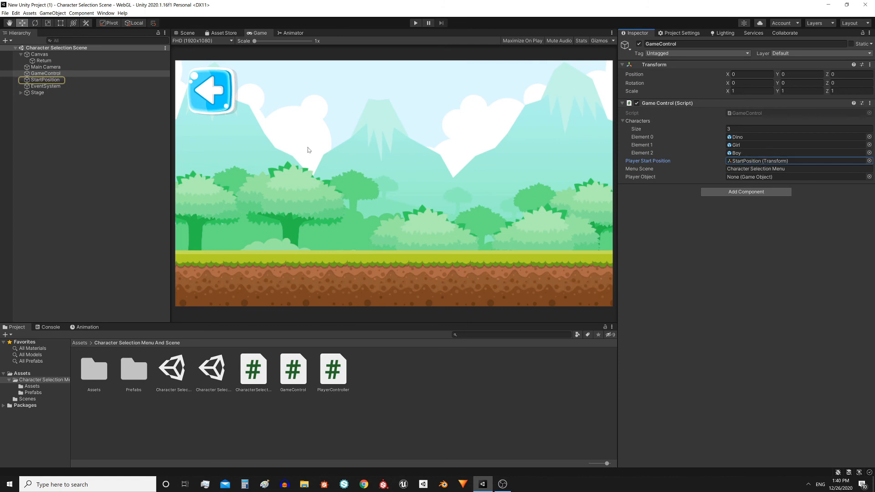
# Inspect the StartPosition spawn point in the Scene view, then reselect GameControl
pyautogui.click(187, 32)
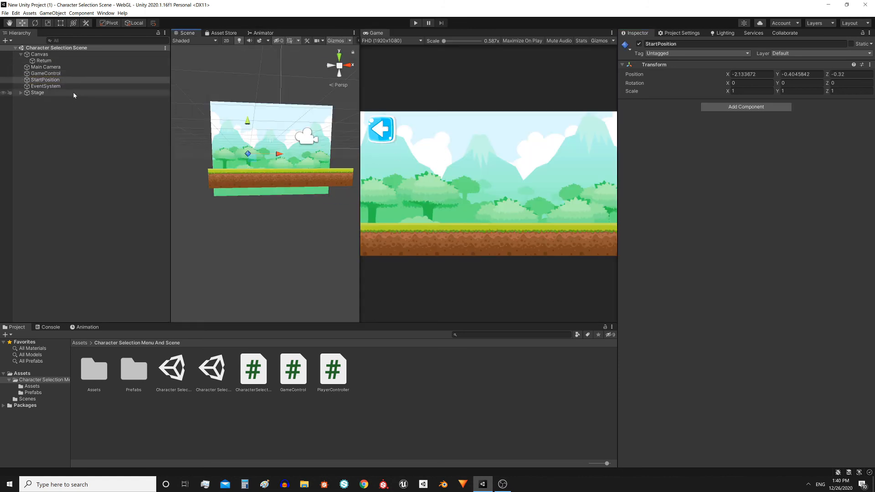
pyautogui.click(45, 73)
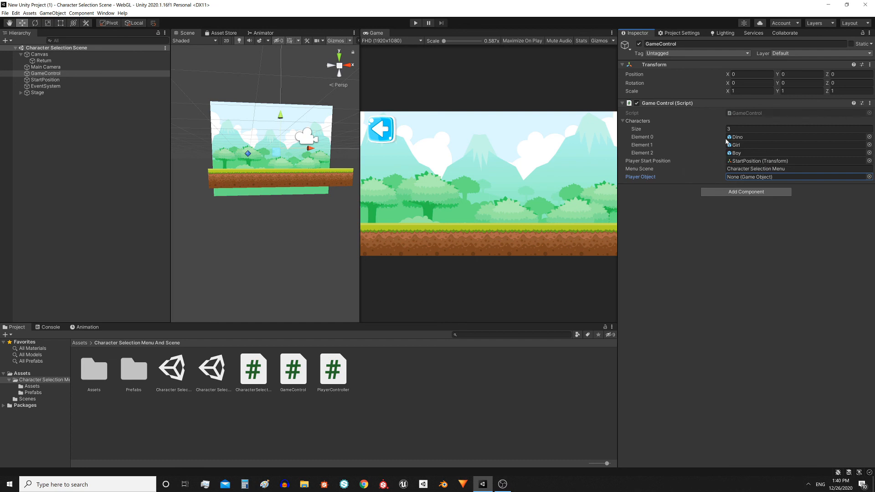
pyautogui.click(45, 73)
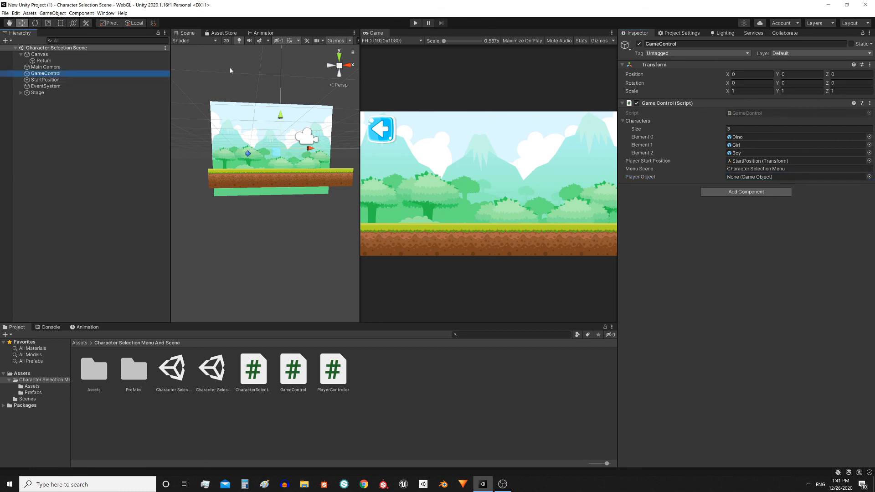
pyautogui.moveTo(235, 111)
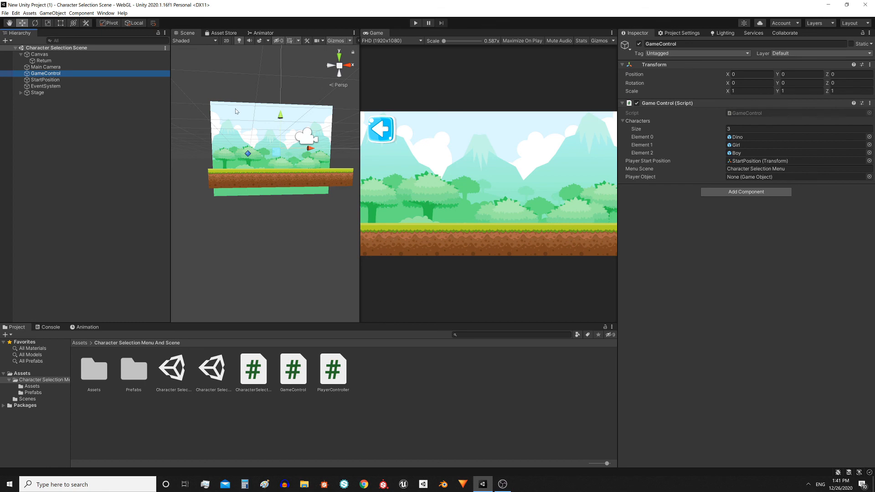
pyautogui.moveTo(7, 107)
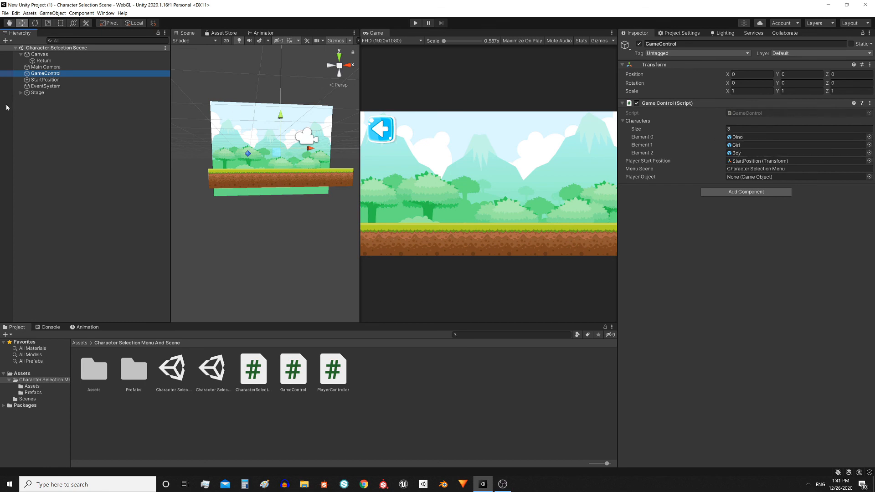
pyautogui.moveTo(573, 150)
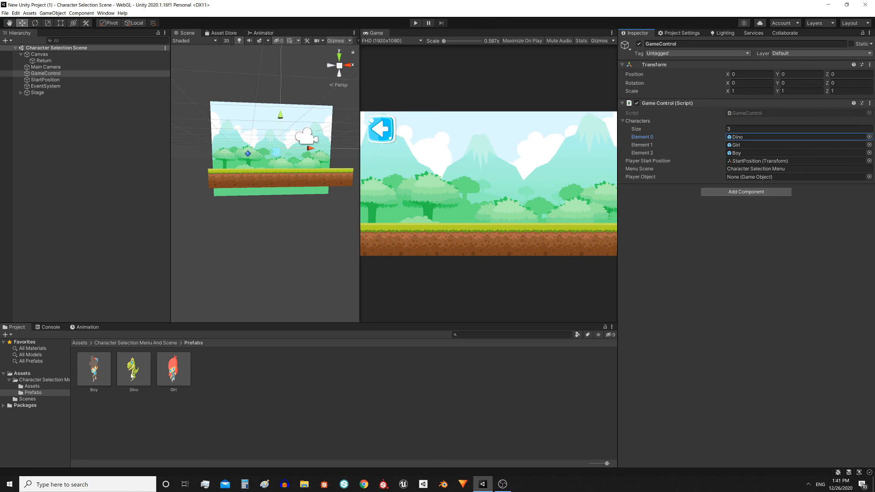
pyautogui.moveTo(196, 188)
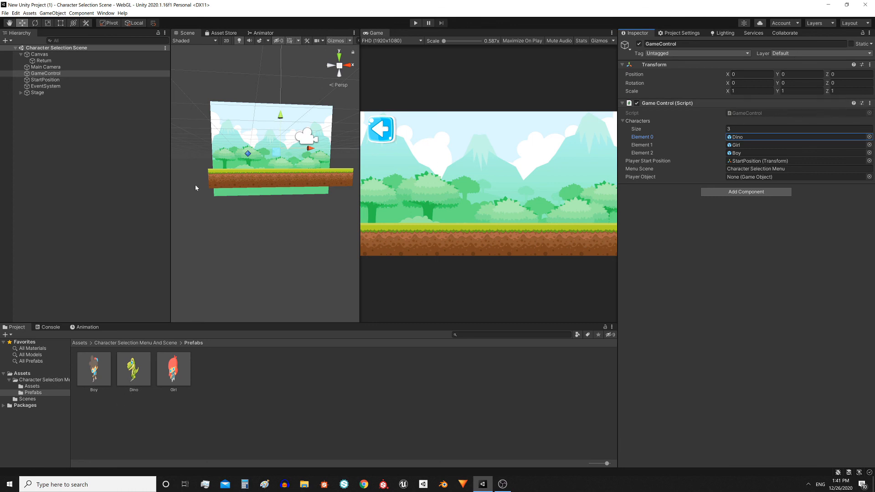
pyautogui.click(792, 137)
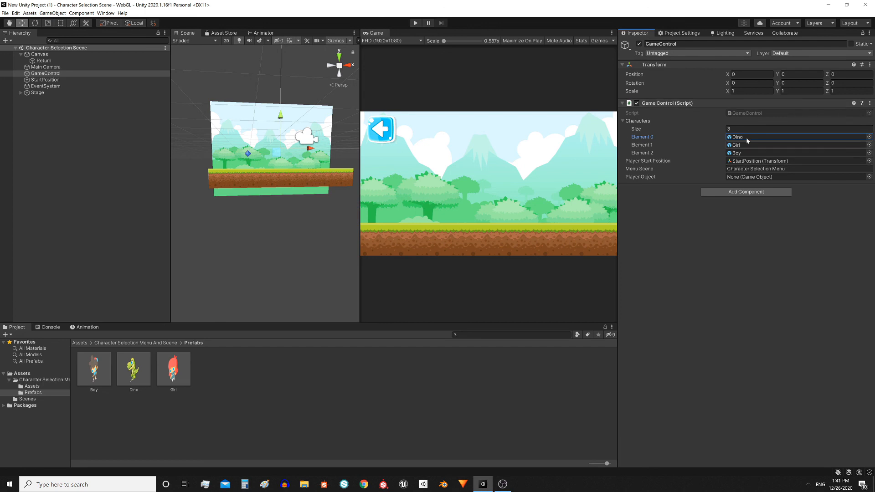